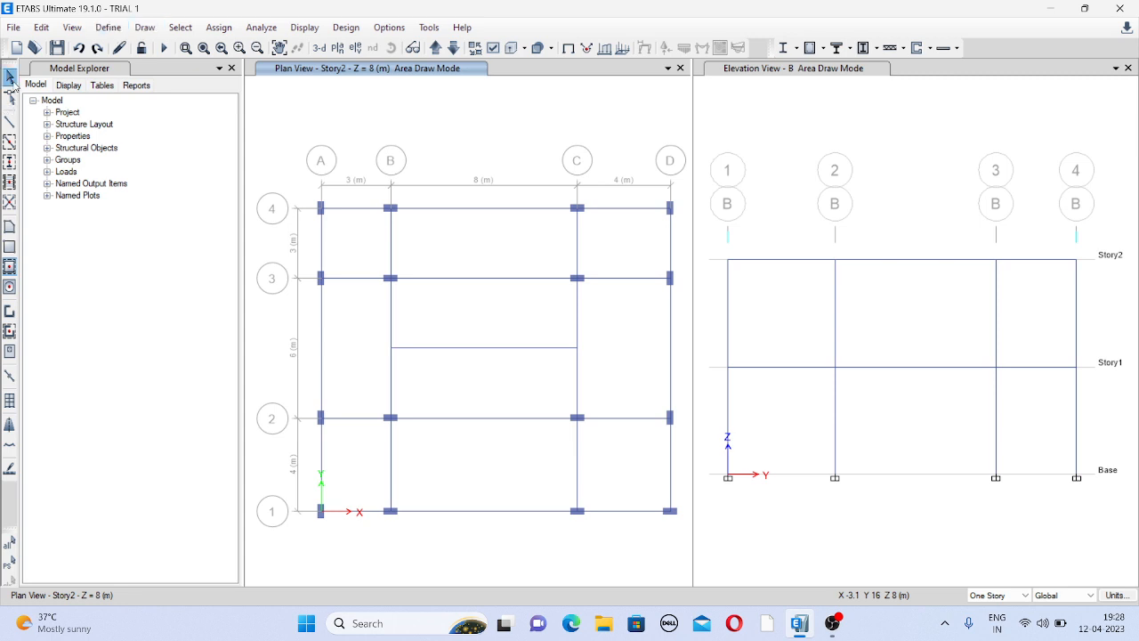
# - Open the Slab Properties list showing Plank1, Slab 140 one way and Slab 140 two way
pyautogui.click(122, 26)
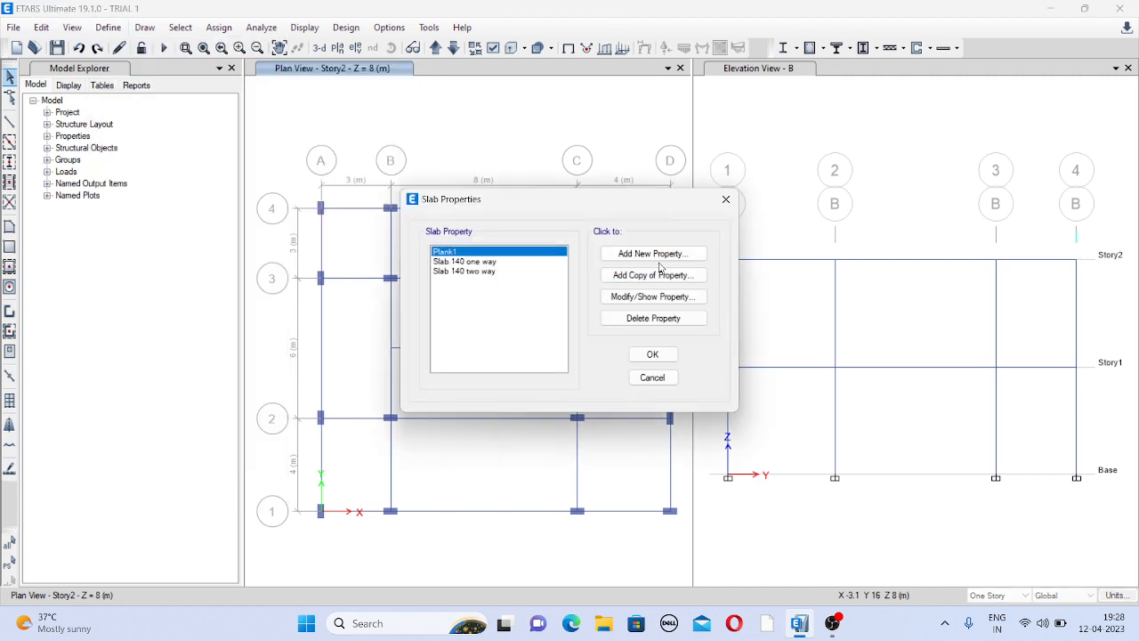
# - Add slab property 'one way 100': M20, membrane, special one-way distribution, 100 mm thick
pyautogui.click(652, 253)
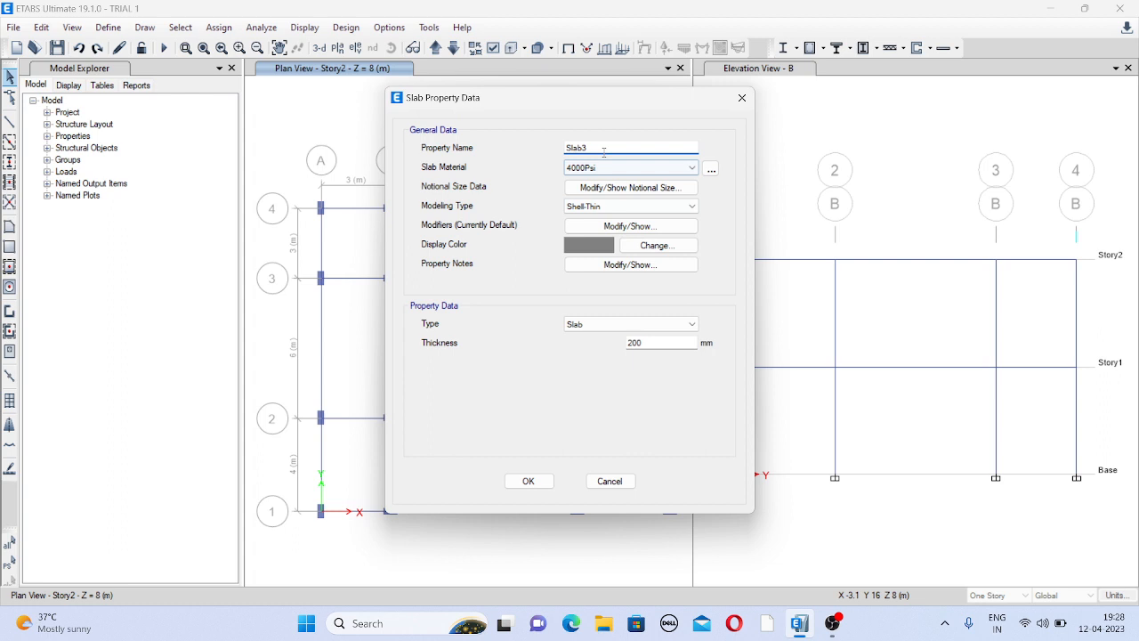
pyautogui.click(630, 147)
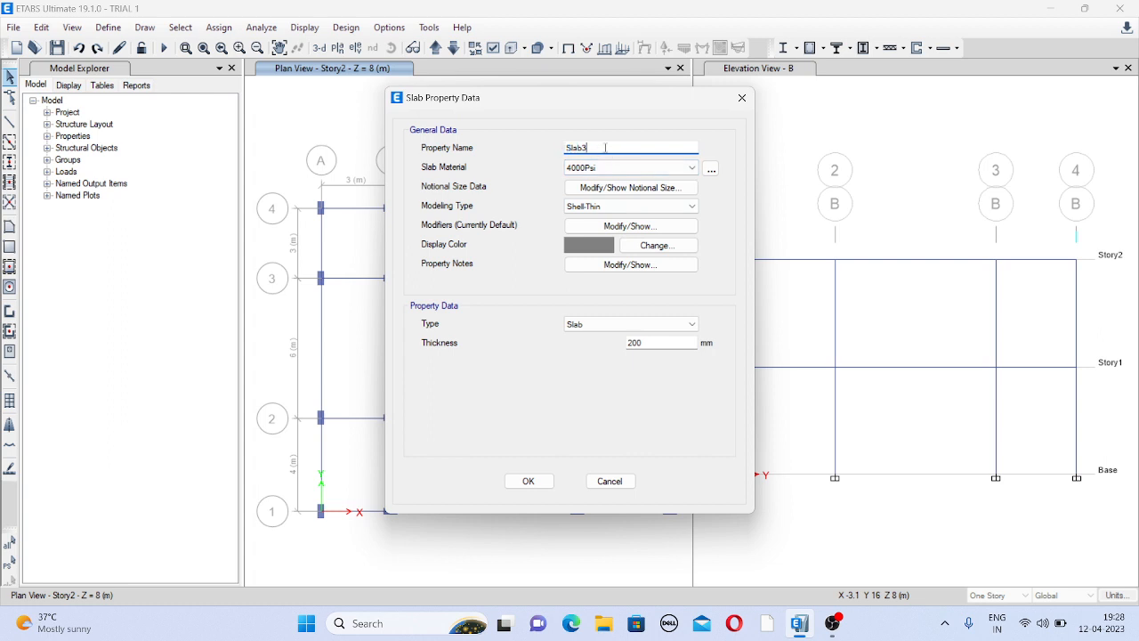
pyautogui.press('ctrl+a')
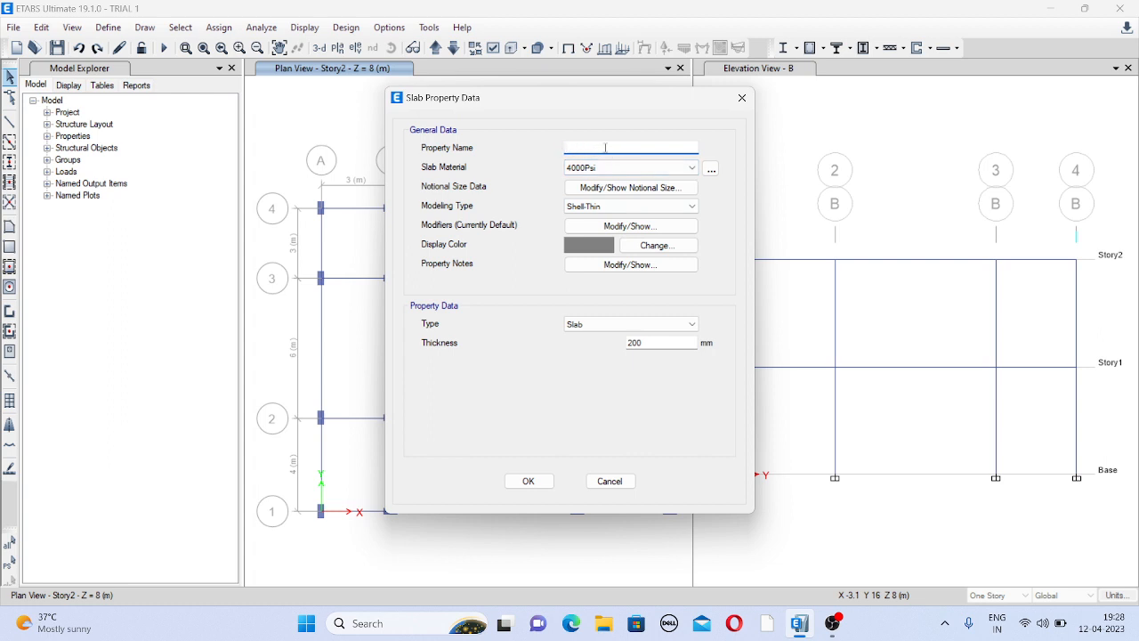
pyautogui.write('one way')
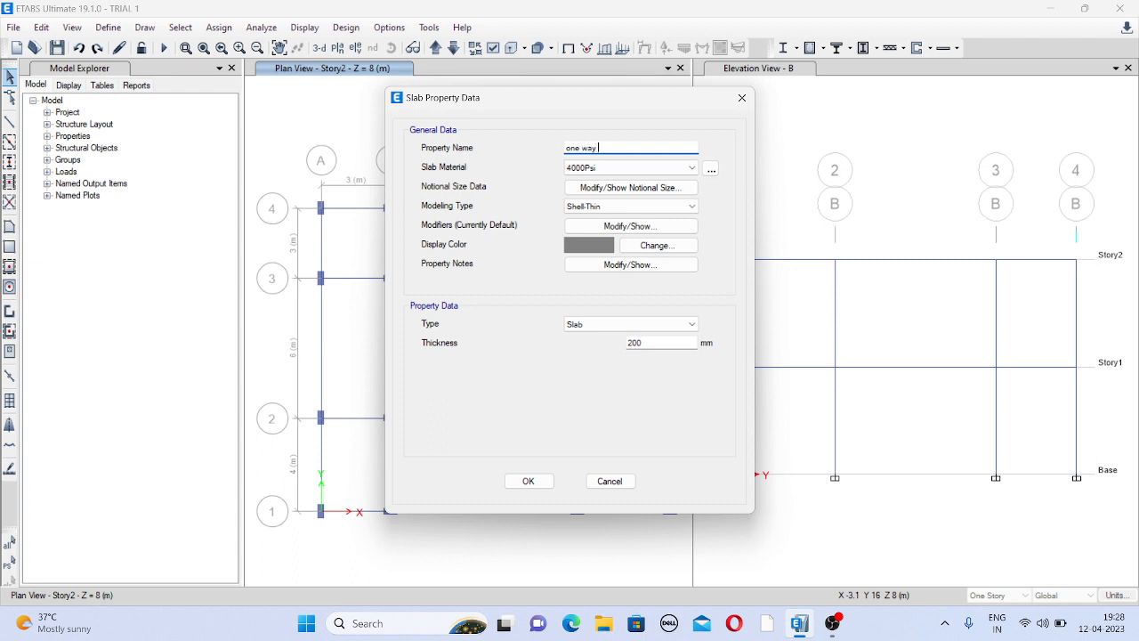
pyautogui.write('100')
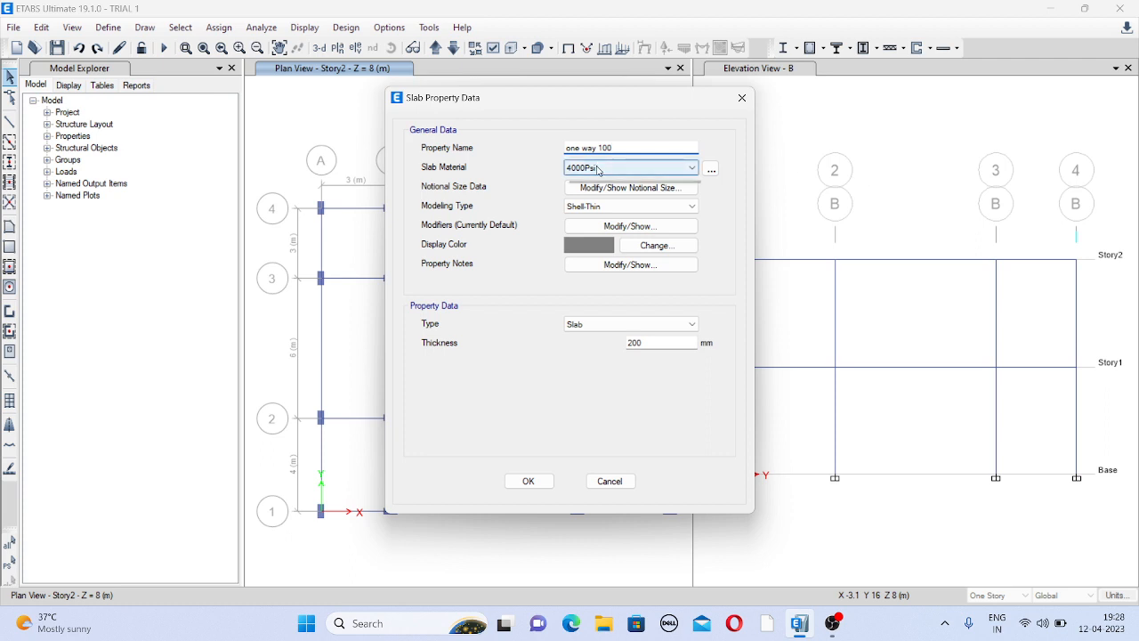
pyautogui.click(698, 168)
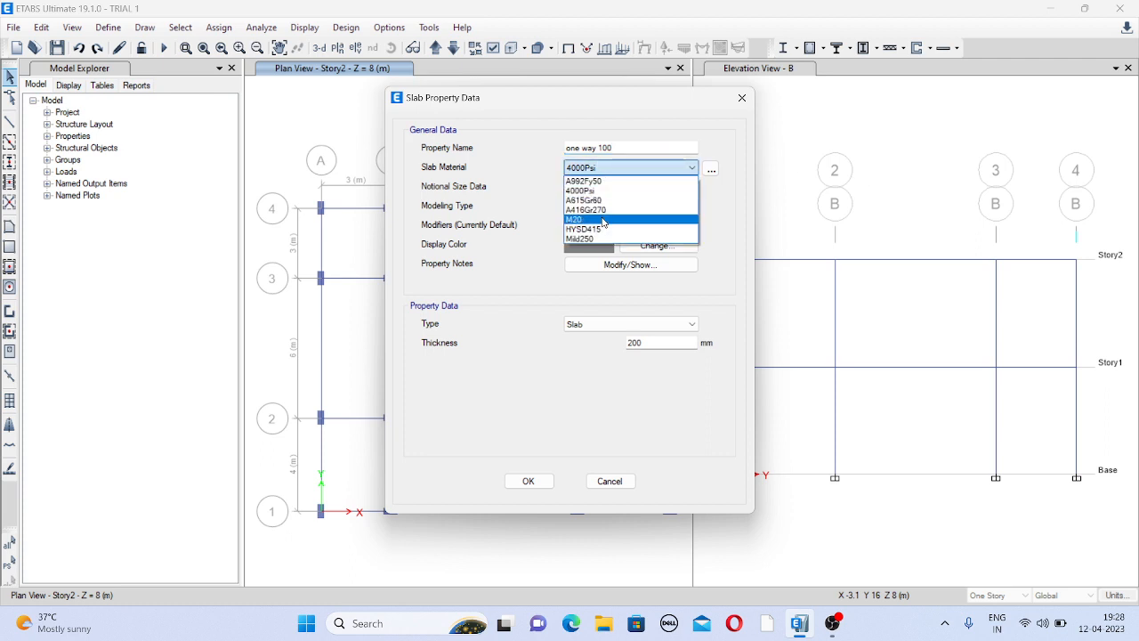
pyautogui.click(587, 219)
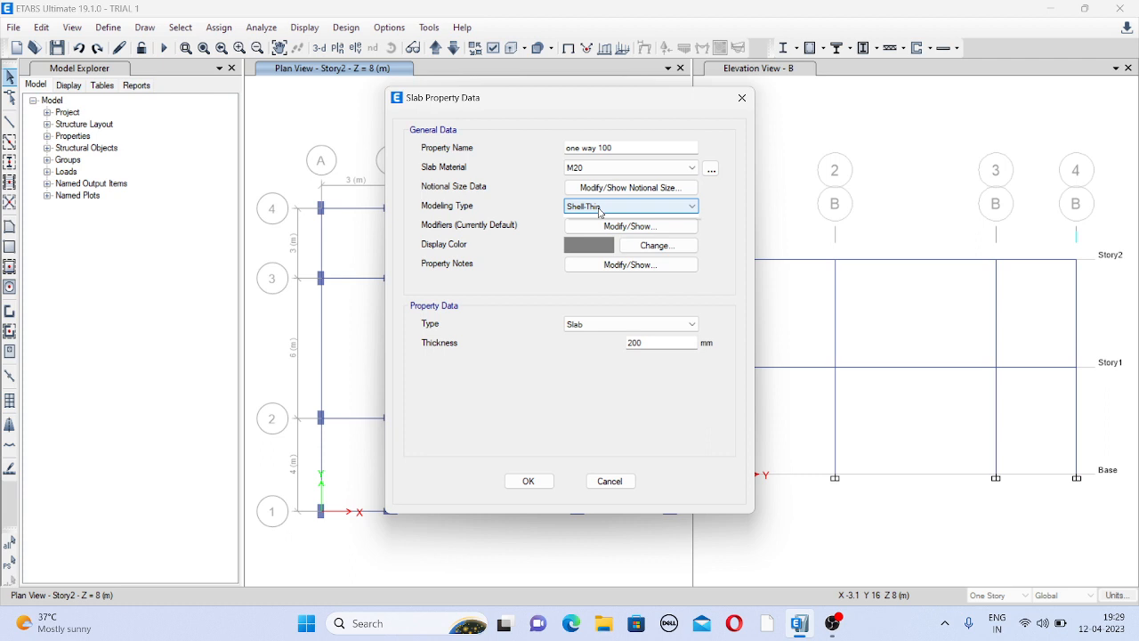
pyautogui.click(630, 206)
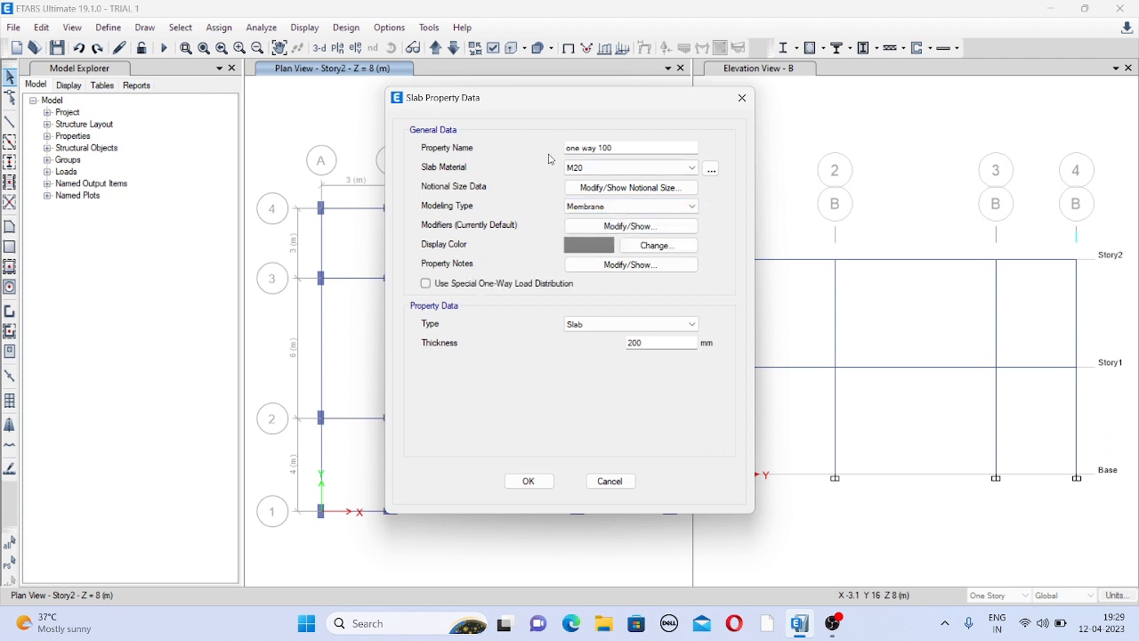
pyautogui.click(426, 283)
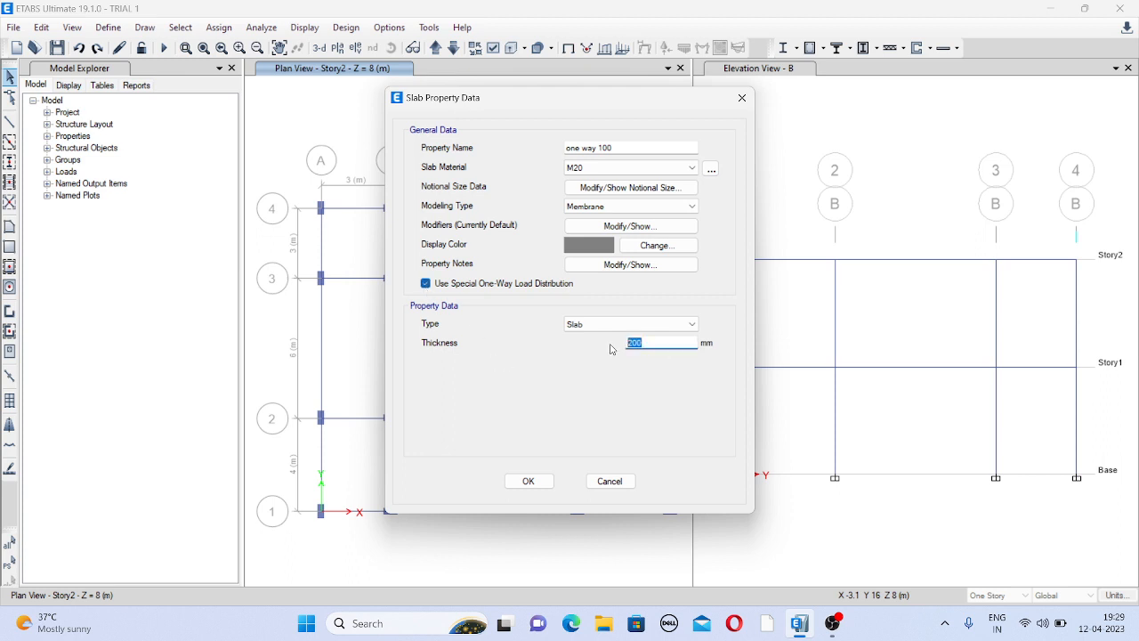
pyautogui.write('100')
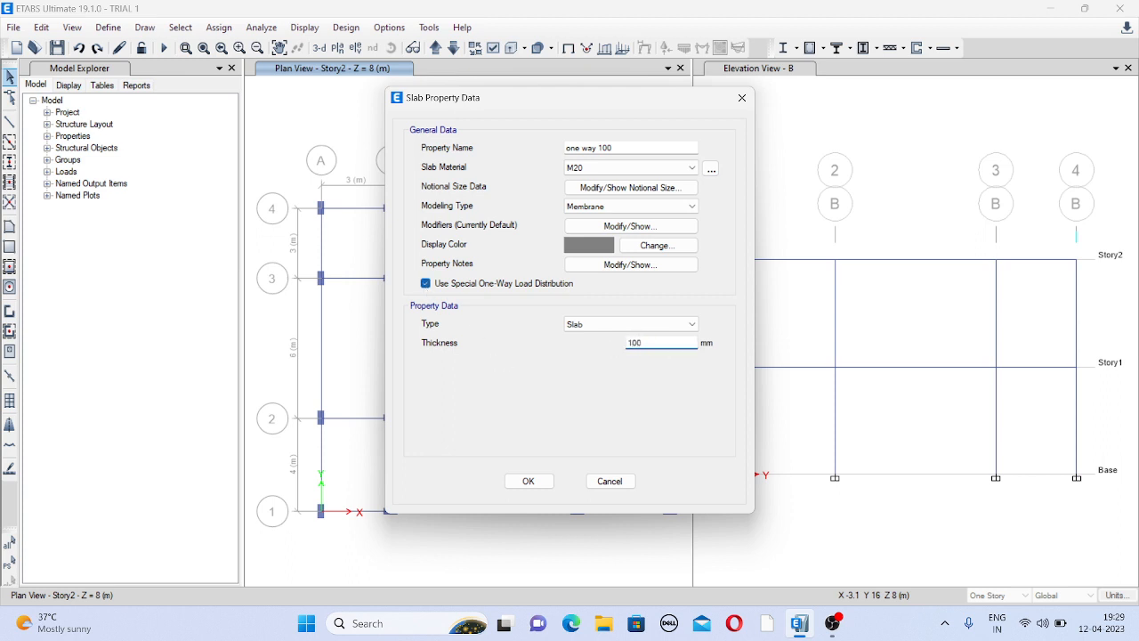
pyautogui.moveTo(472, 273)
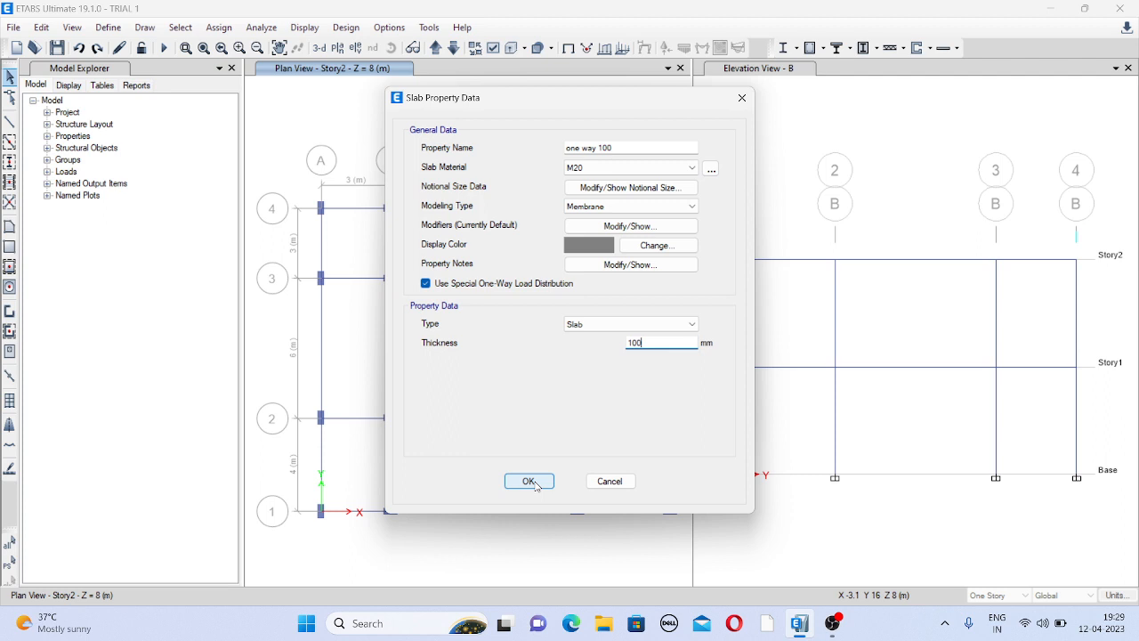
pyautogui.click(529, 480)
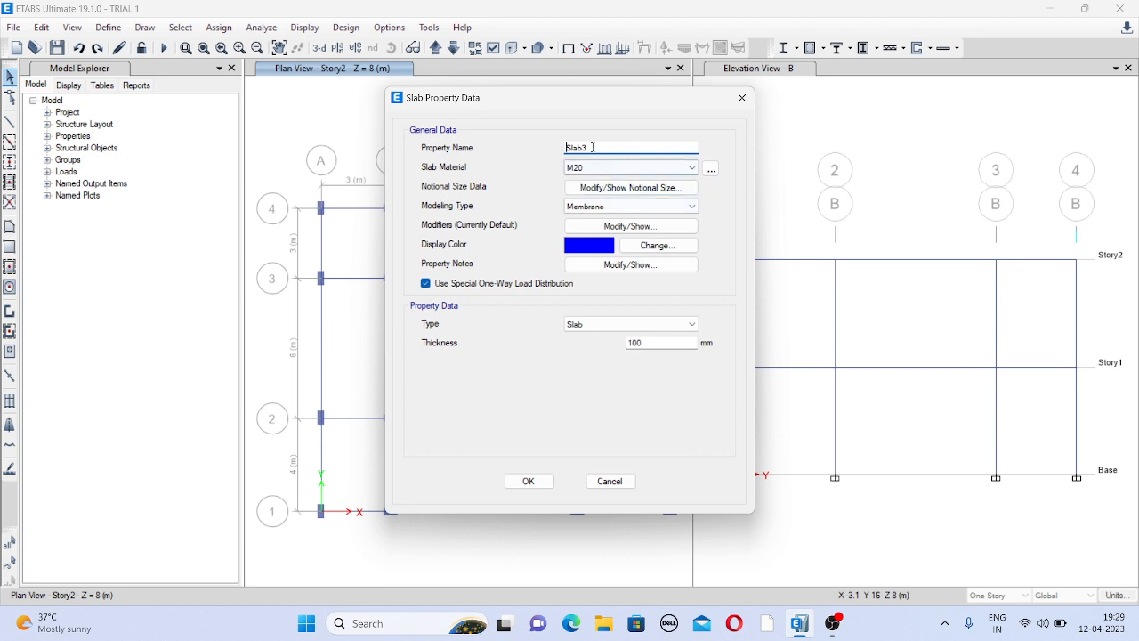
# - Copy it as 'two way 100' without one-way distribution, then close the slab list
pyautogui.doubleClick(577, 146)
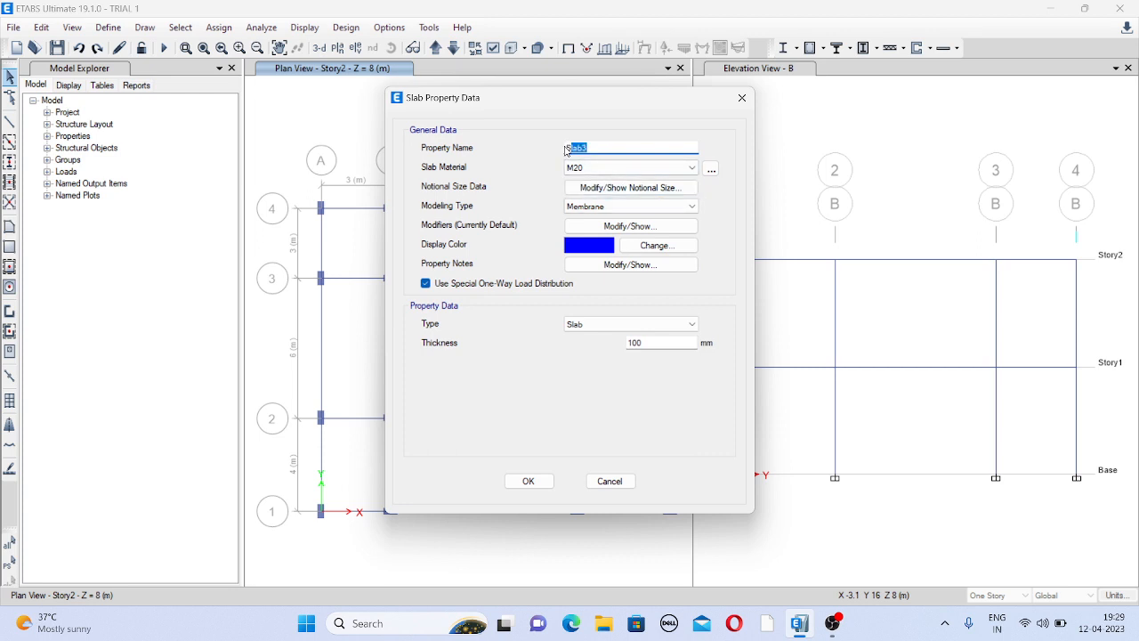
pyautogui.write('two way 100')
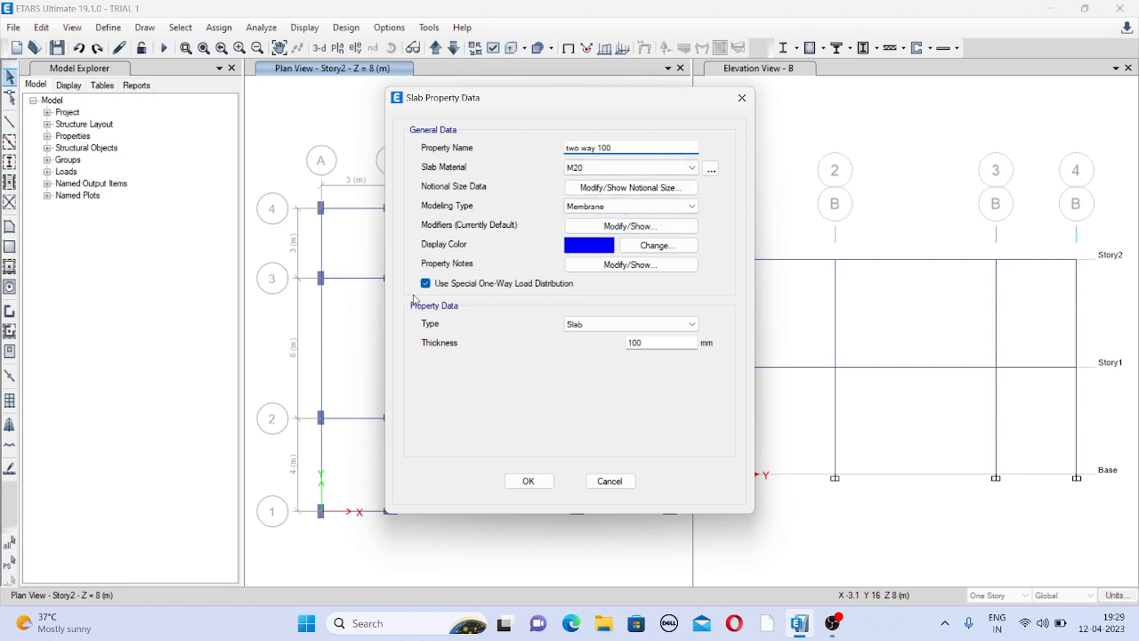
pyautogui.click(425, 283)
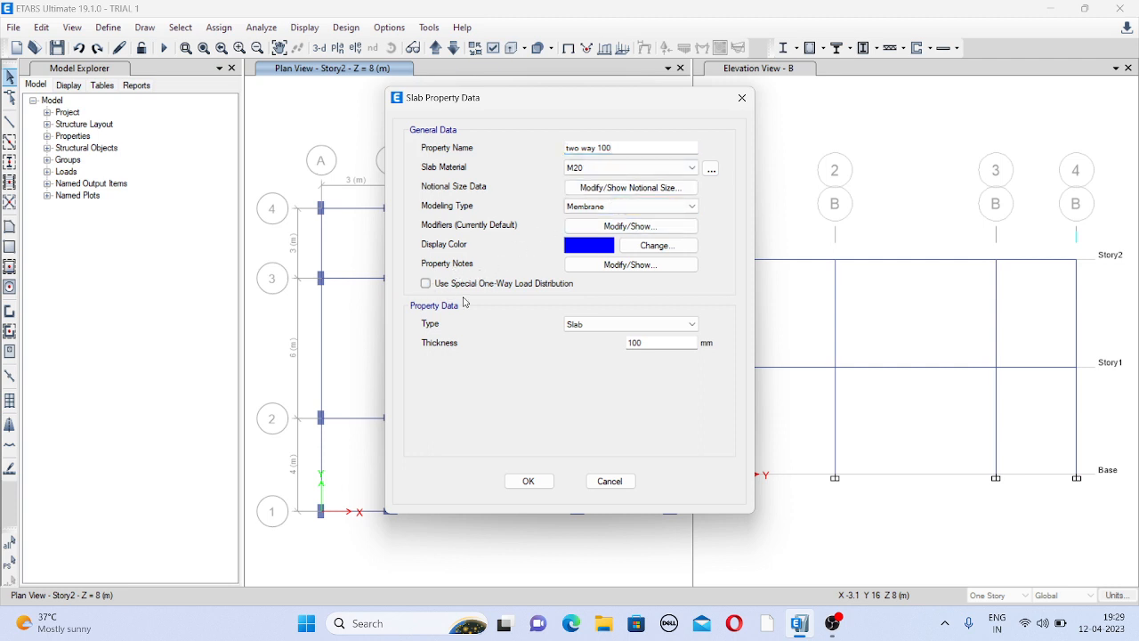
pyautogui.moveTo(607, 344)
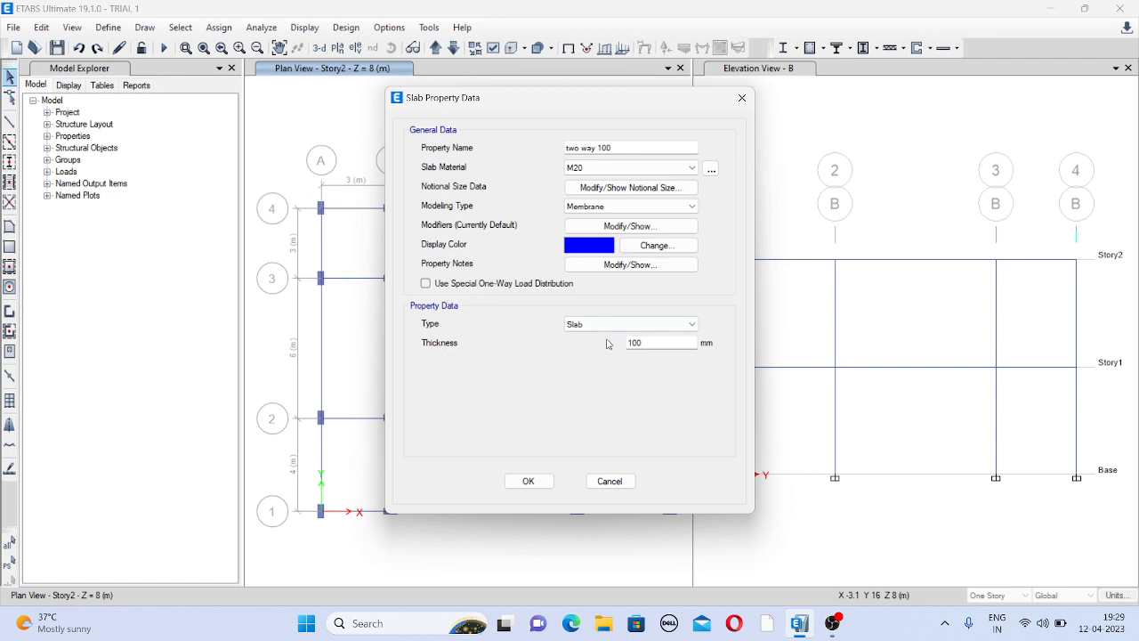
pyautogui.moveTo(699, 312)
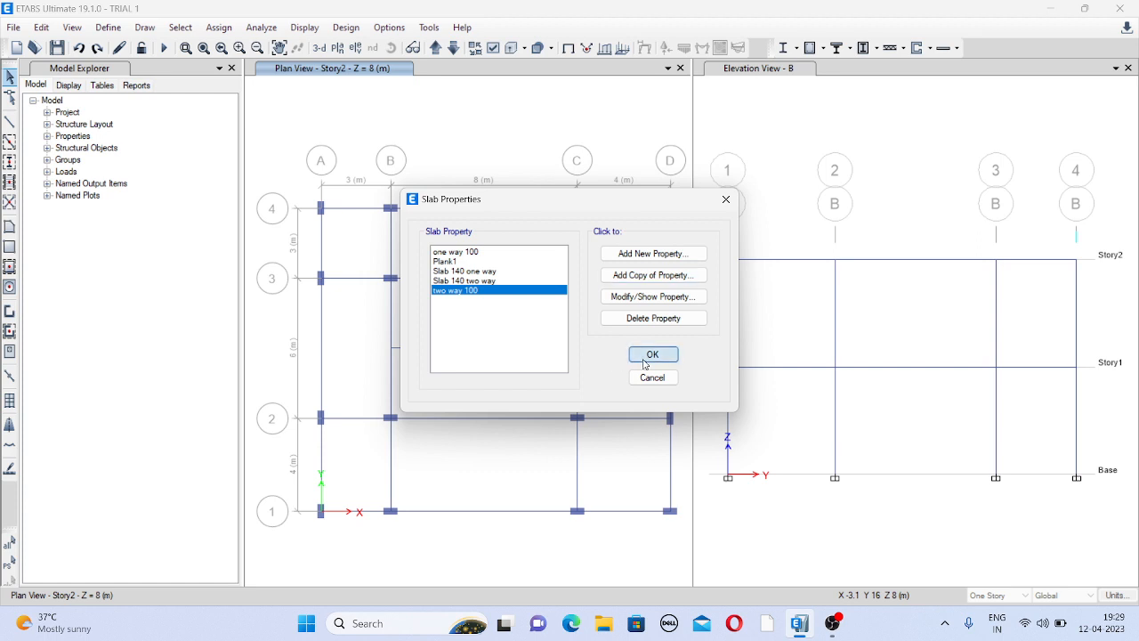
pyautogui.click(652, 354)
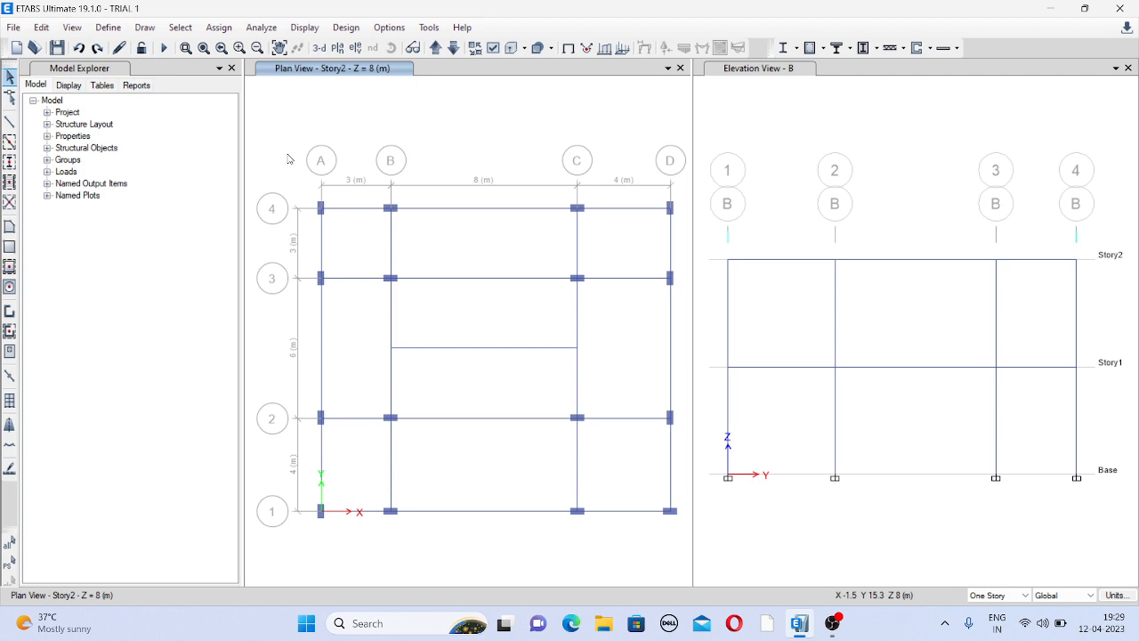
# - Start quick-drawing floors in grid bays using the 'two way 100' property
pyautogui.click(146, 26)
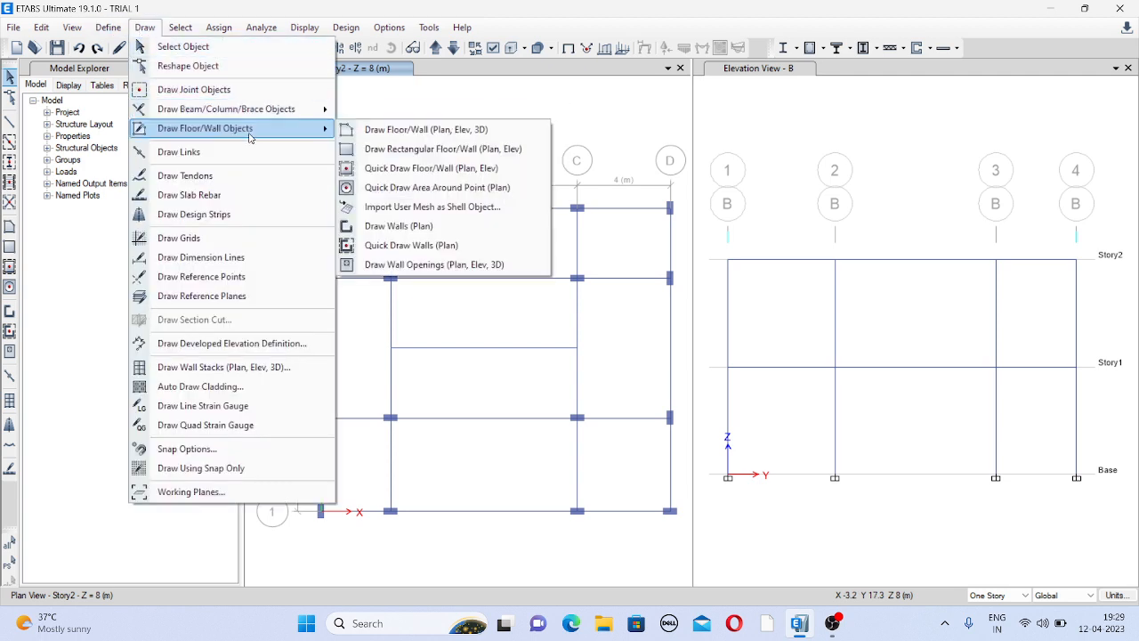
pyautogui.moveTo(429, 168)
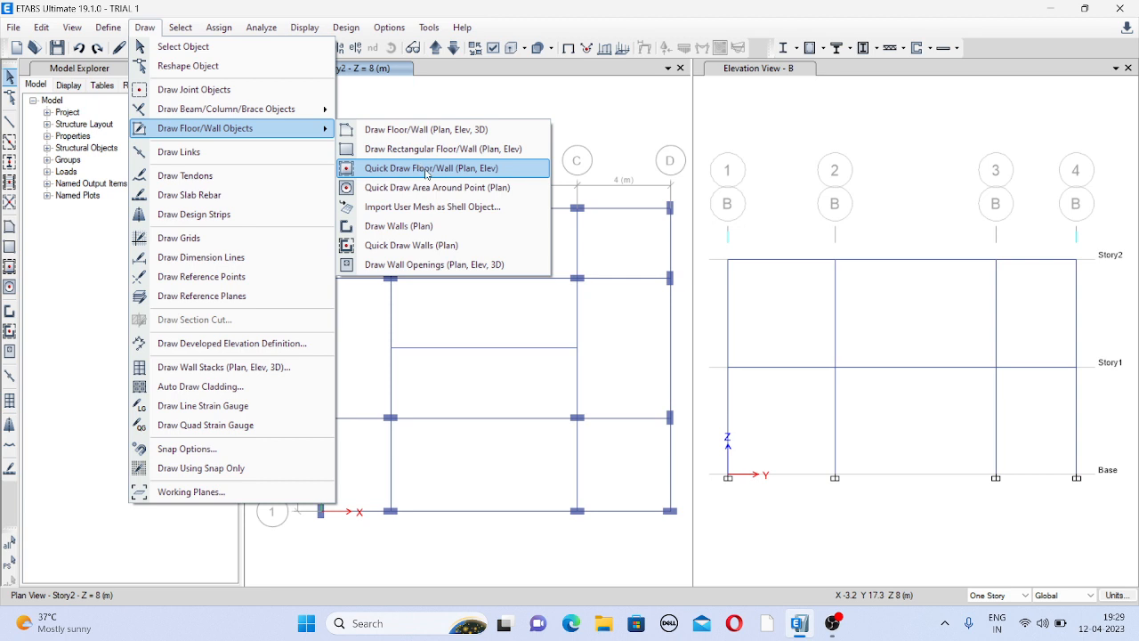
pyautogui.click(427, 168)
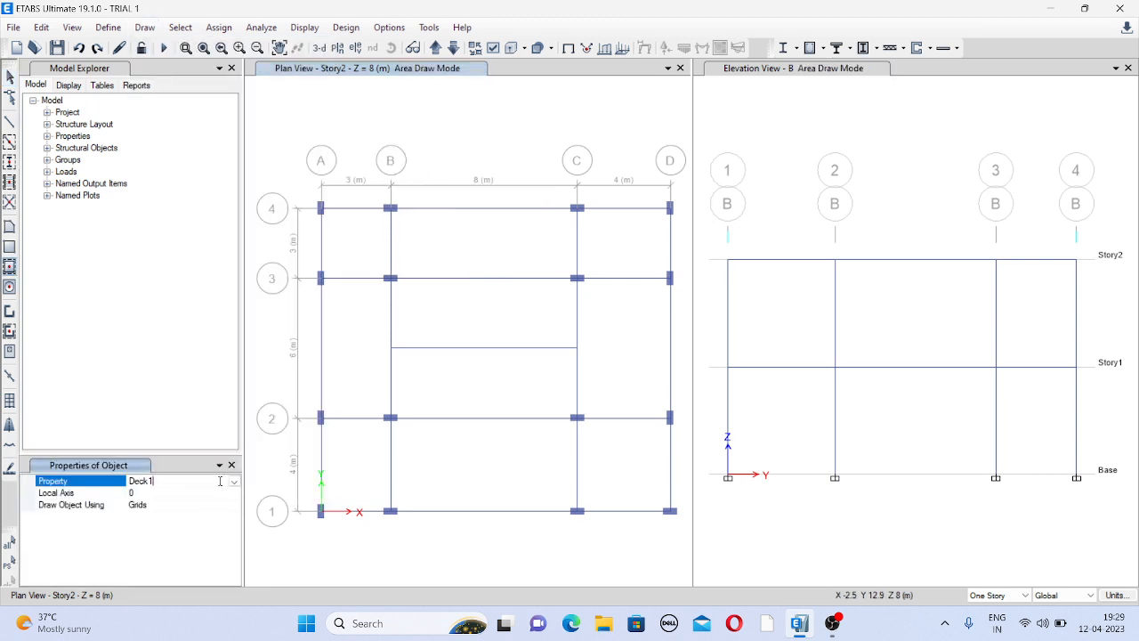
pyautogui.click(232, 481)
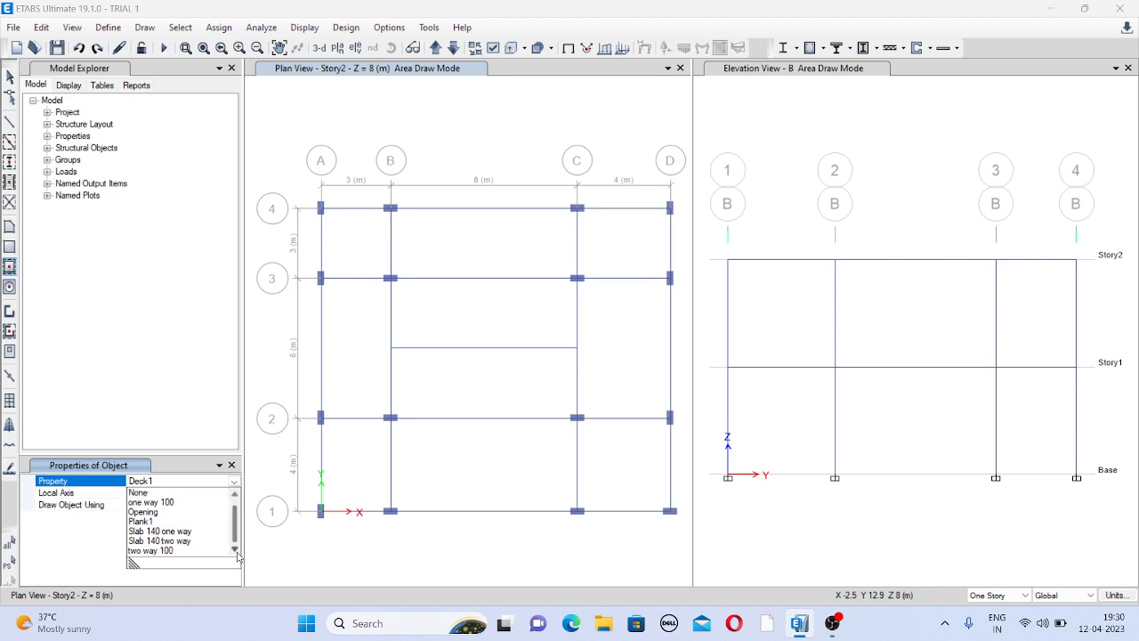
pyautogui.click(162, 550)
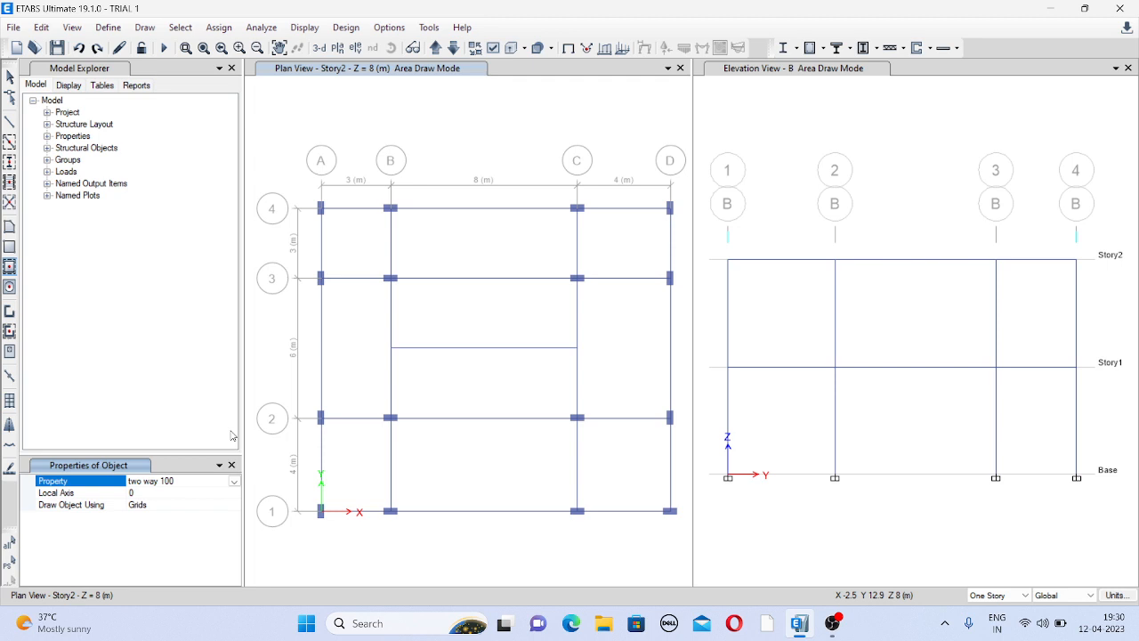
# - Place 'two way 100' slabs in the corner bays, including A–B/3–4 and C–D/3–4
pyautogui.click(350, 250)
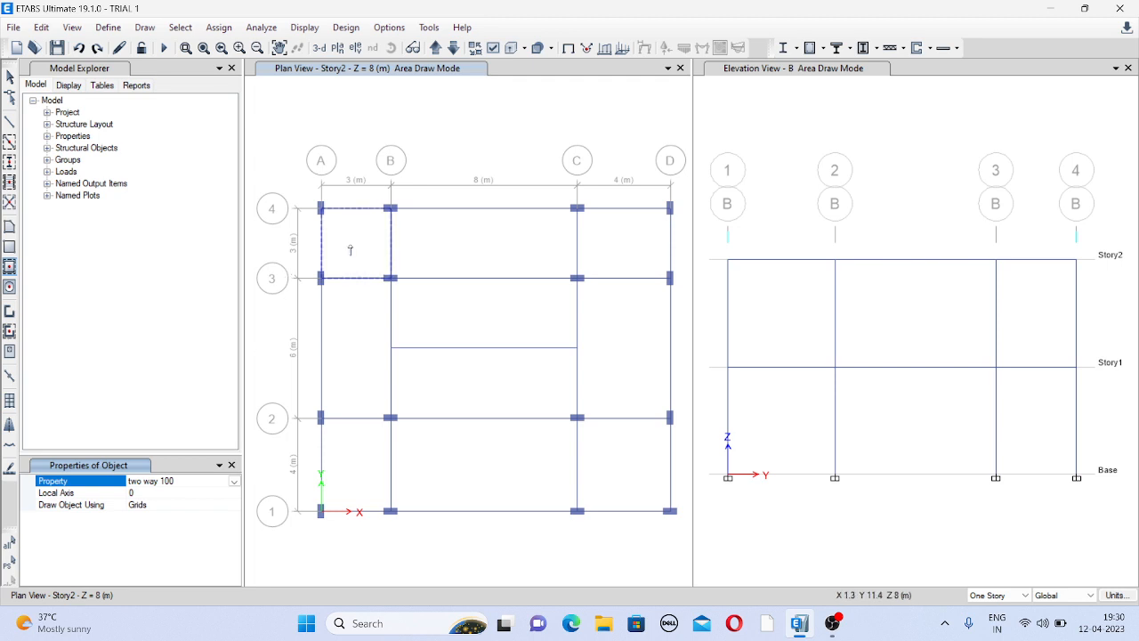
pyautogui.click(350, 249)
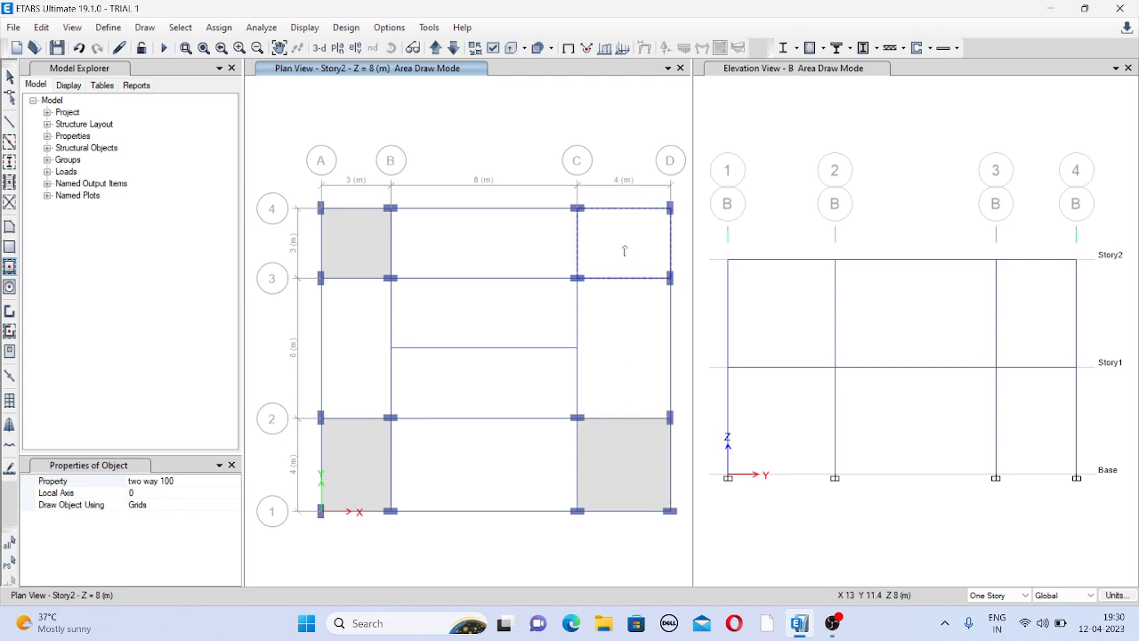
pyautogui.click(485, 253)
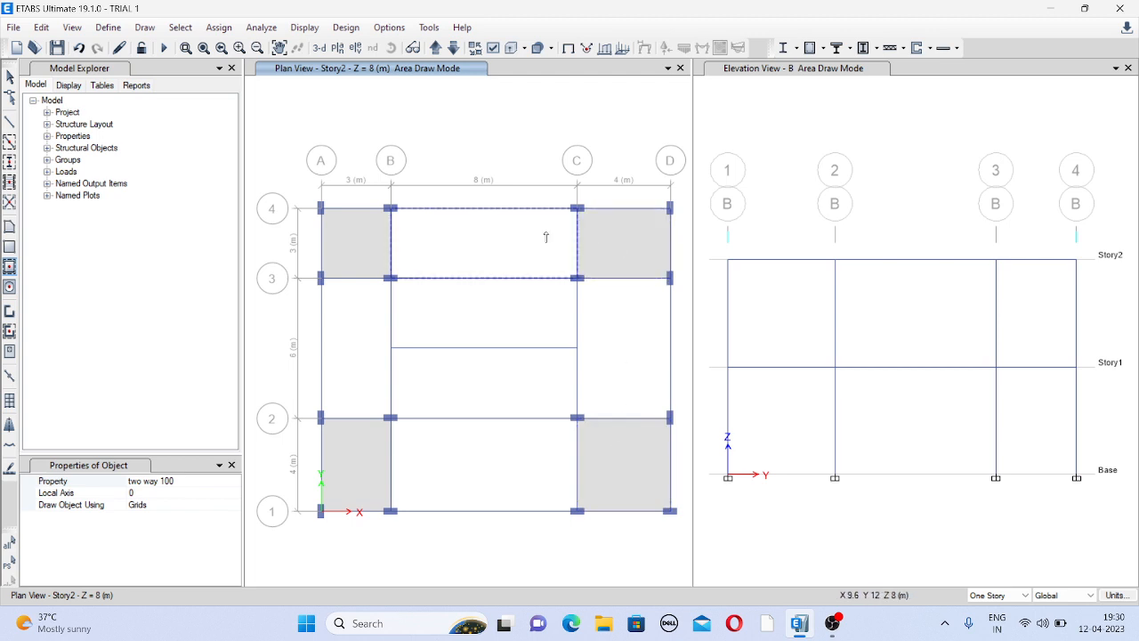
pyautogui.moveTo(455, 238)
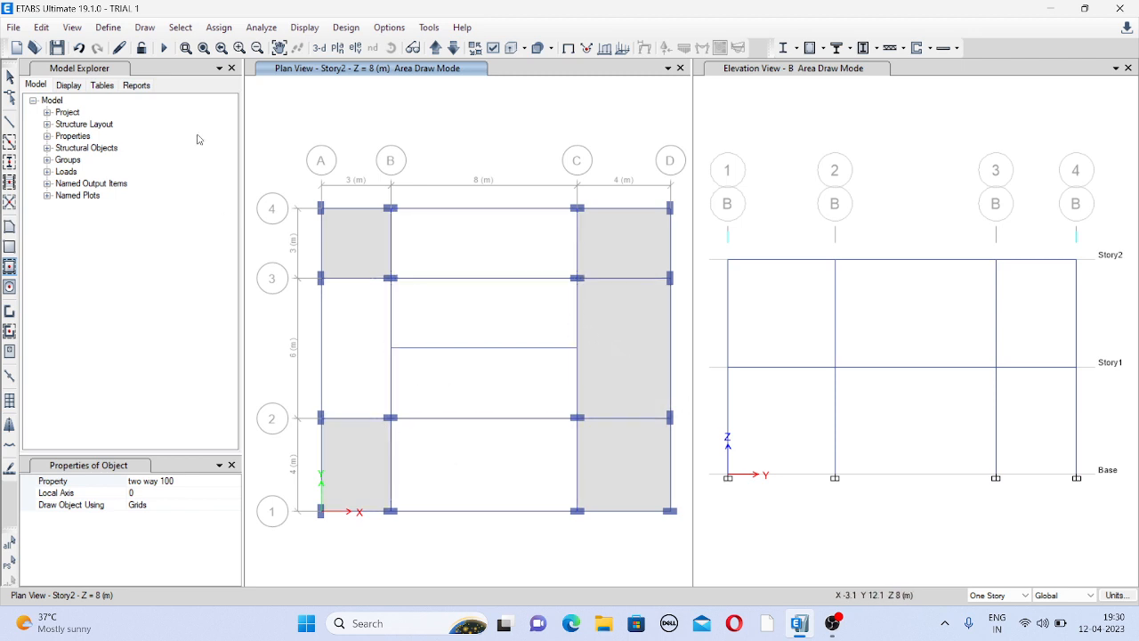
# - Switch the floor drawing property to the one-way slab section
pyautogui.click(169, 480)
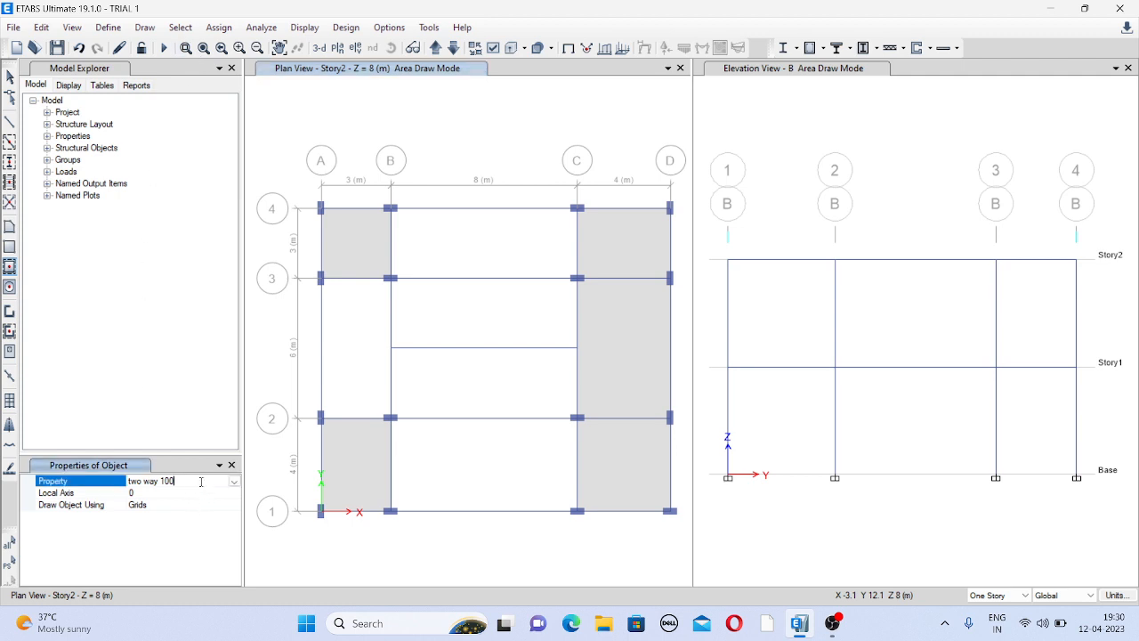
pyautogui.click(233, 480)
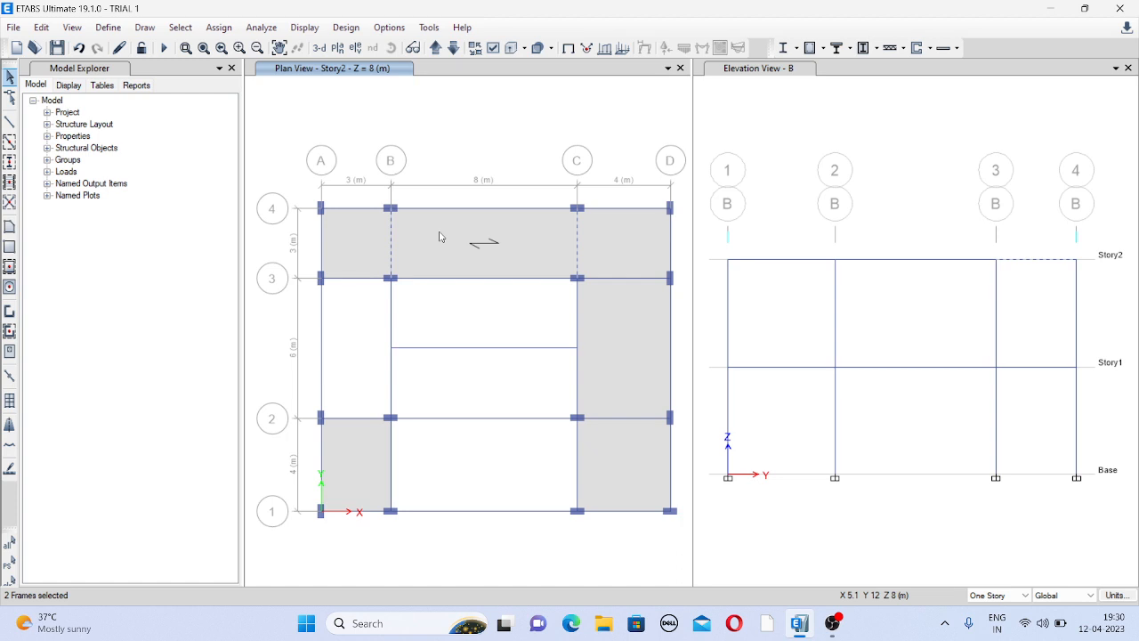
pyautogui.moveTo(461, 212)
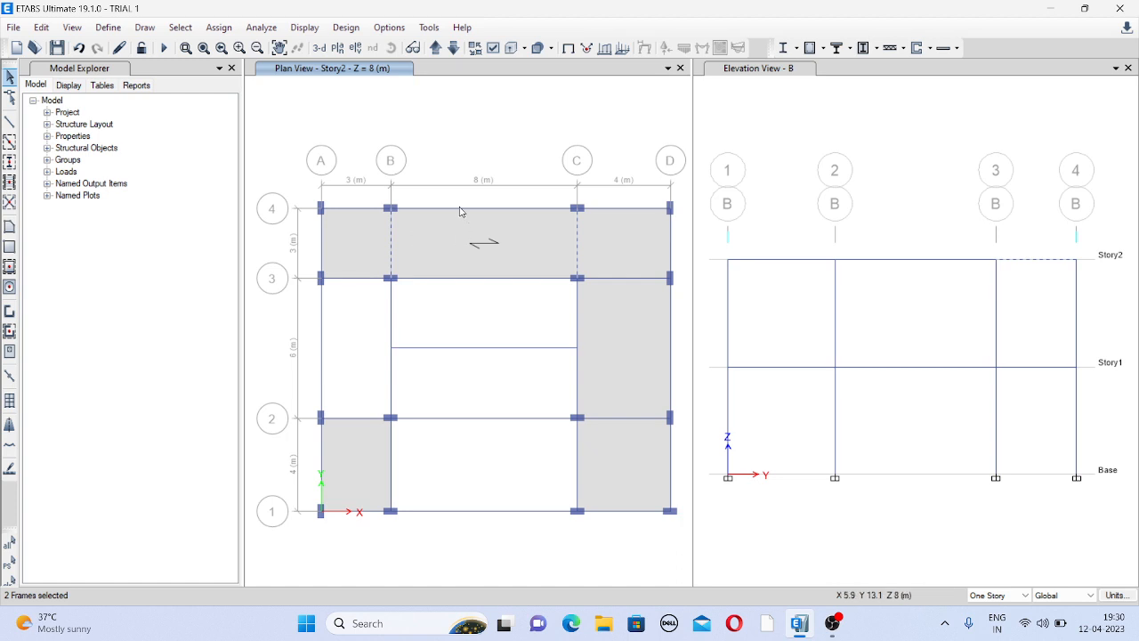
pyautogui.moveTo(481, 265)
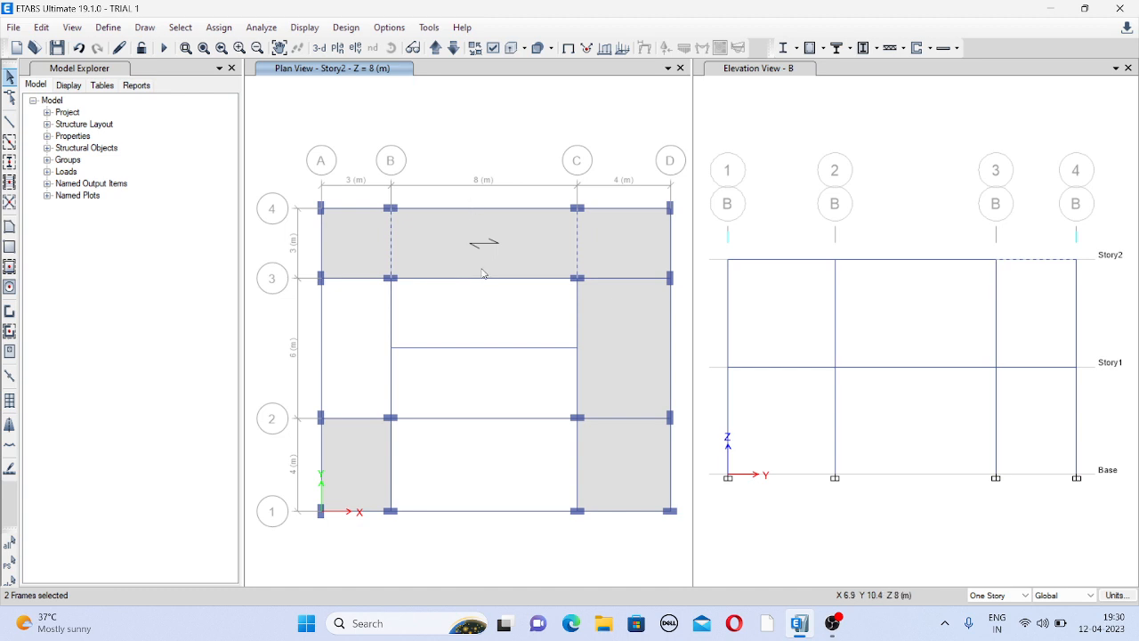
pyautogui.moveTo(464, 150)
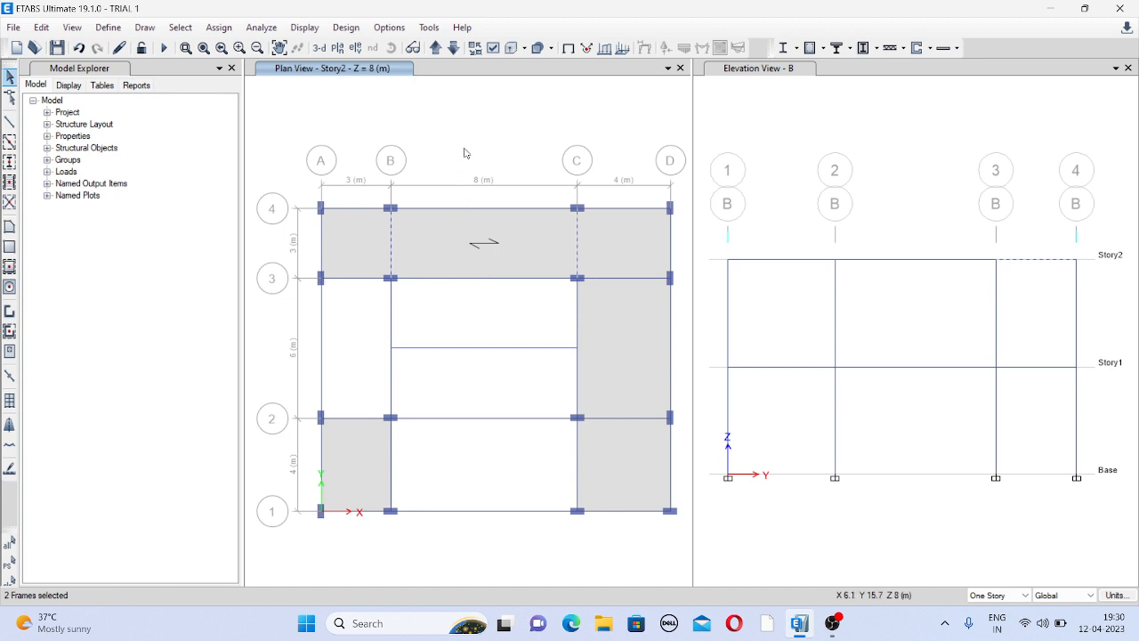
pyautogui.moveTo(482, 157)
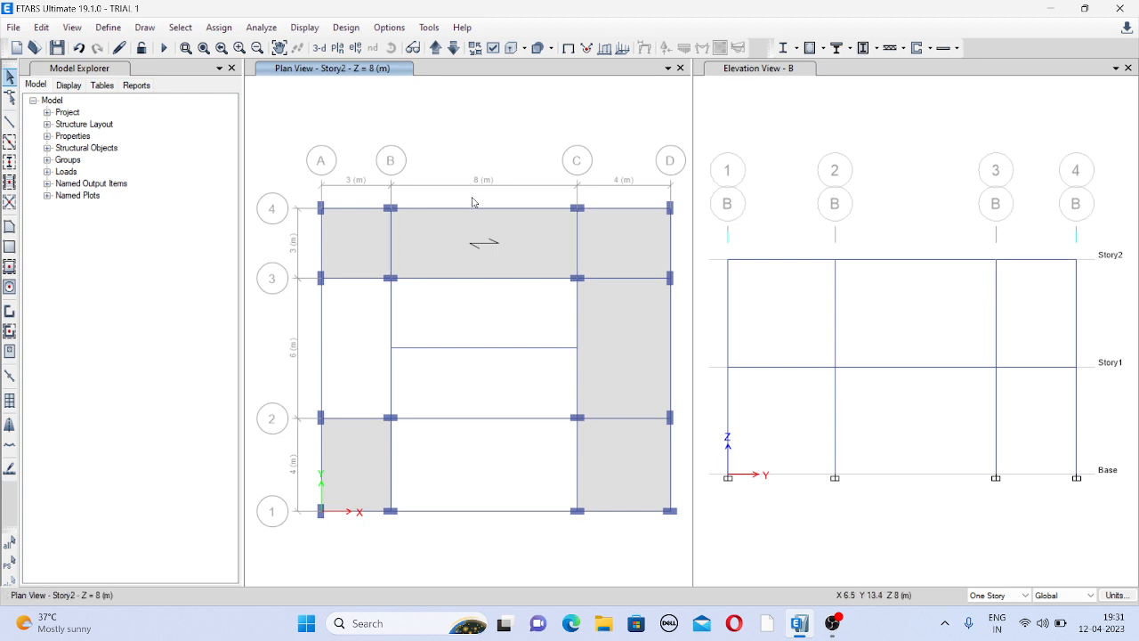
# - Select the one-way slab in bay B–C/3–4 and open its shell local axes assignment
pyautogui.click(482, 242)
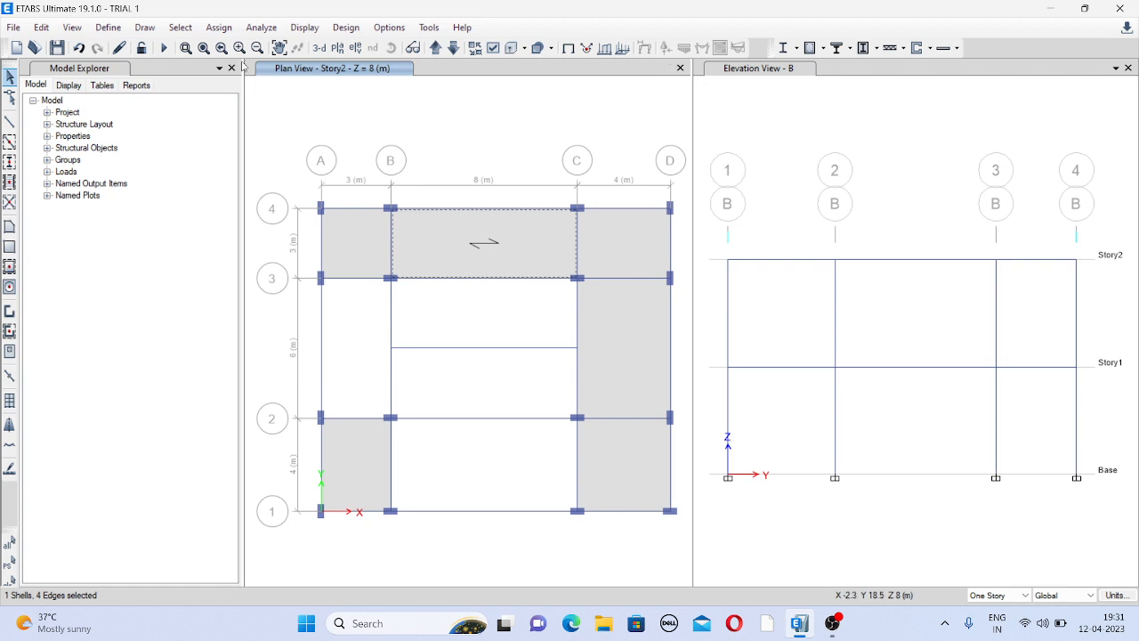
pyautogui.click(218, 27)
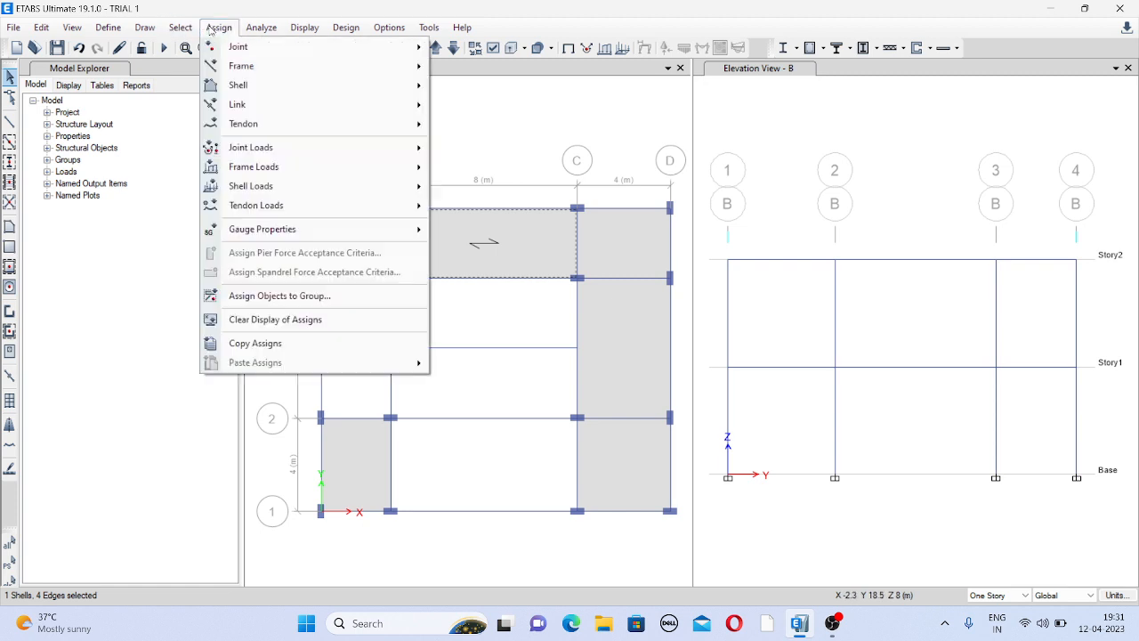
pyautogui.moveTo(337, 88)
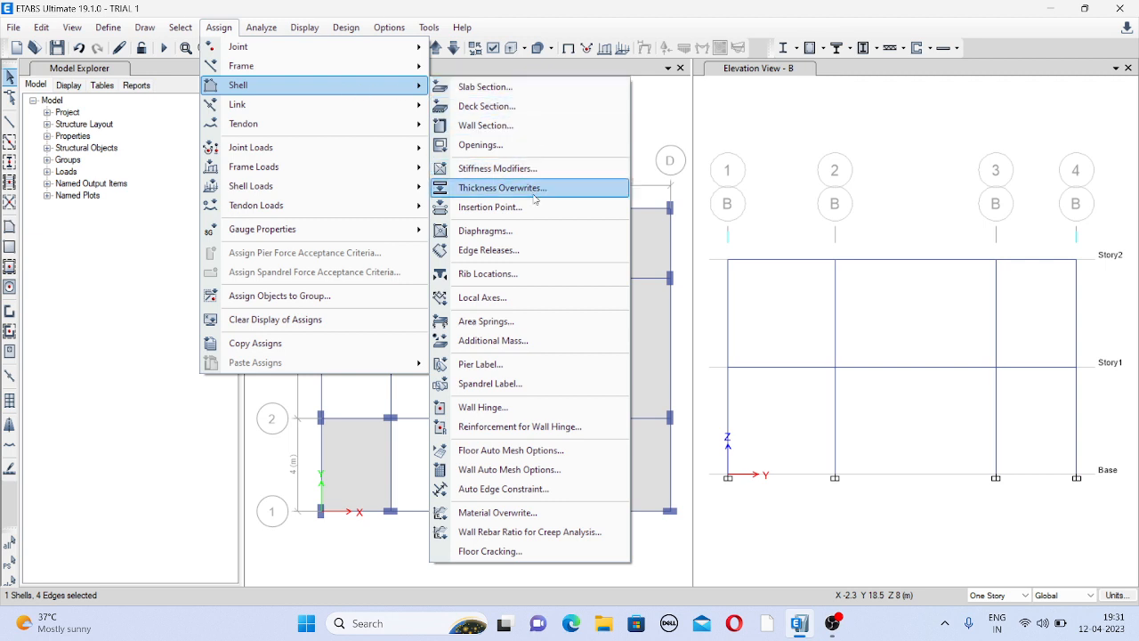
pyautogui.moveTo(516, 298)
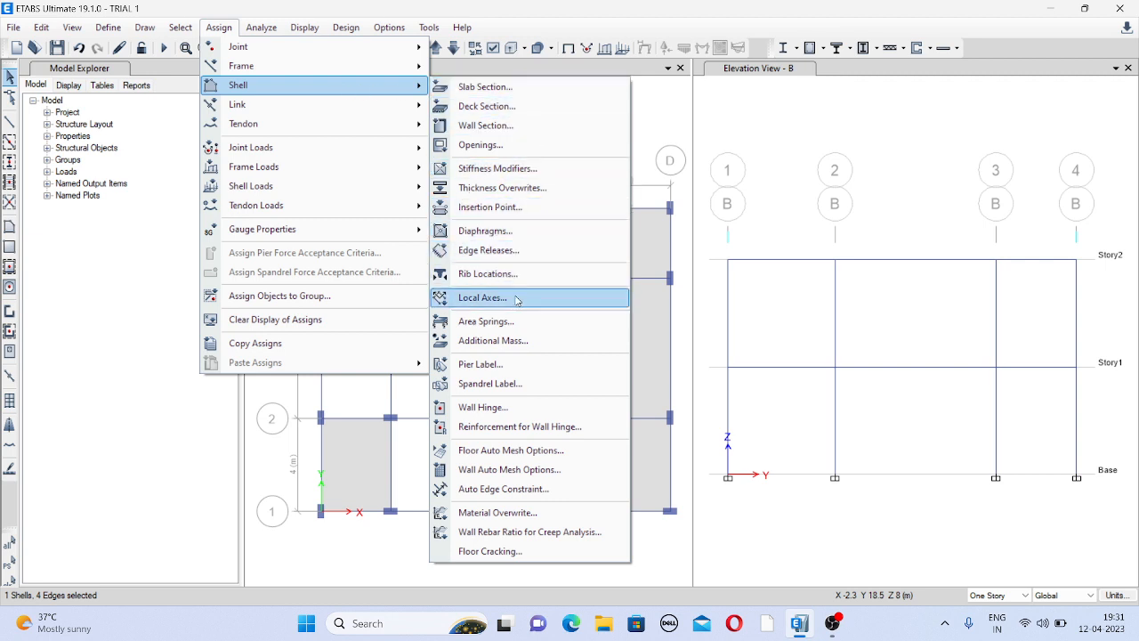
pyautogui.click(481, 297)
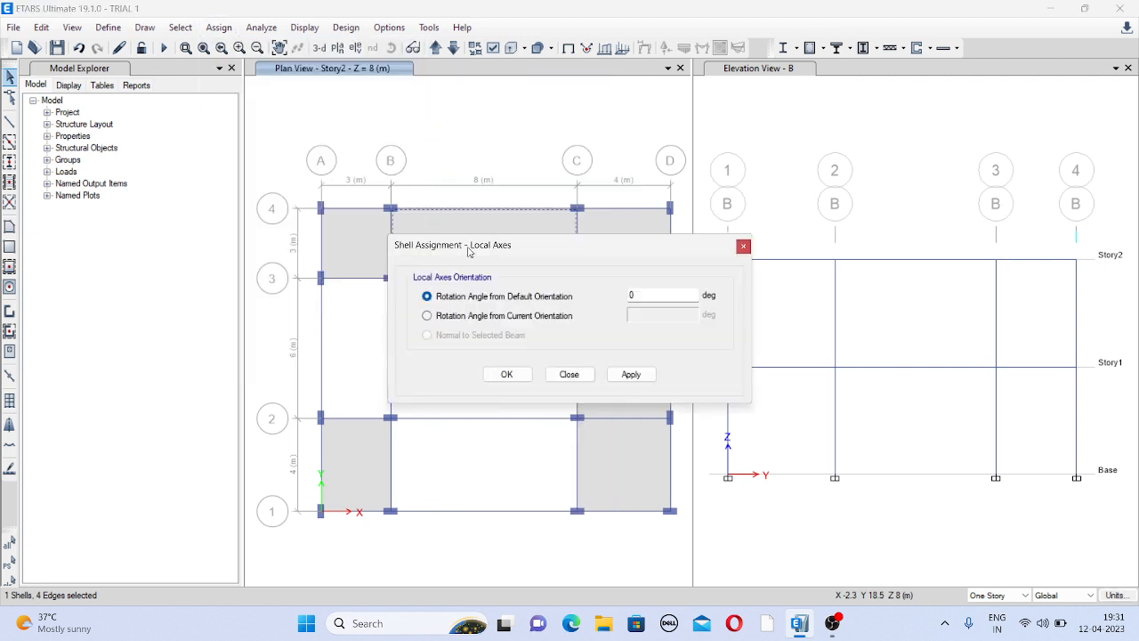
# - Rotate the one-way slab's local axes by 90° and close the dialog
pyautogui.click(662, 295)
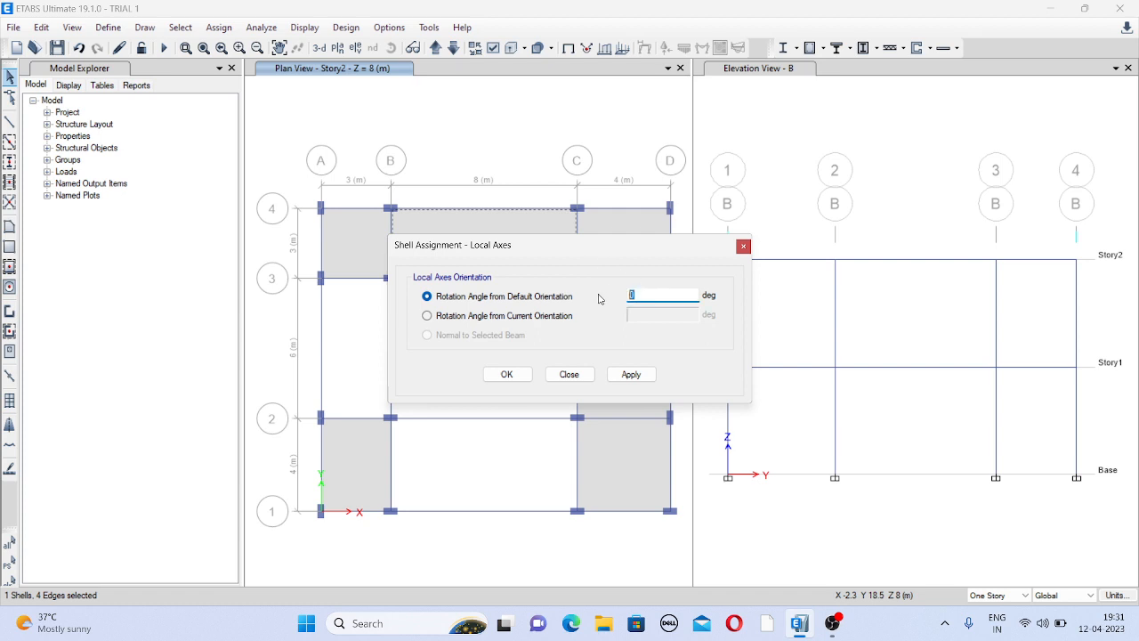
pyautogui.write('90')
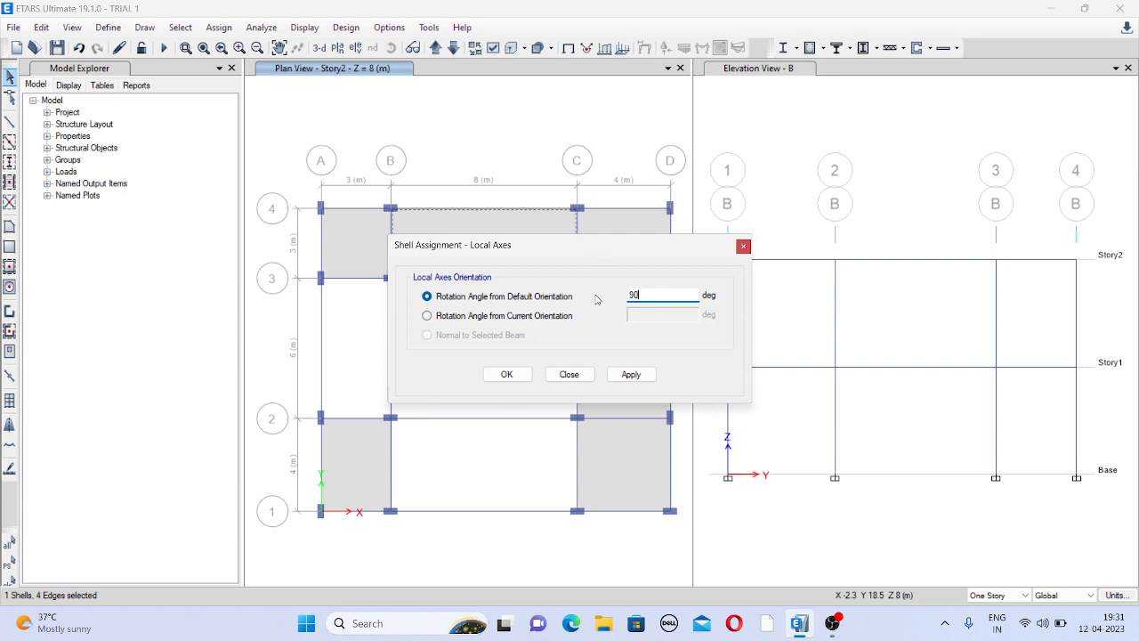
pyautogui.click(631, 374)
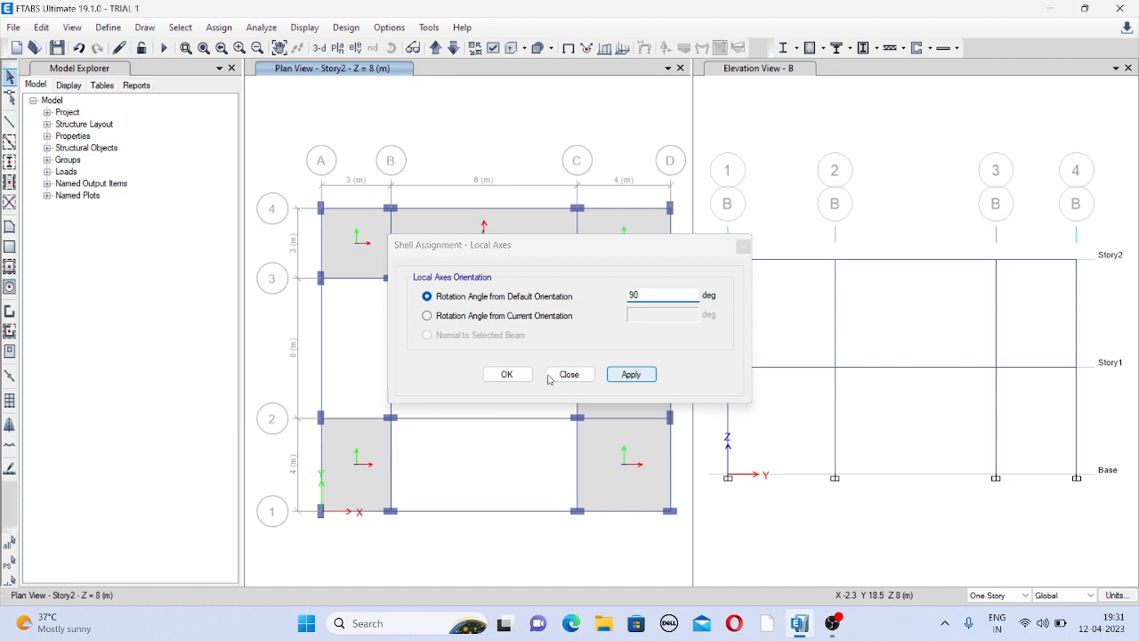
pyautogui.click(569, 374)
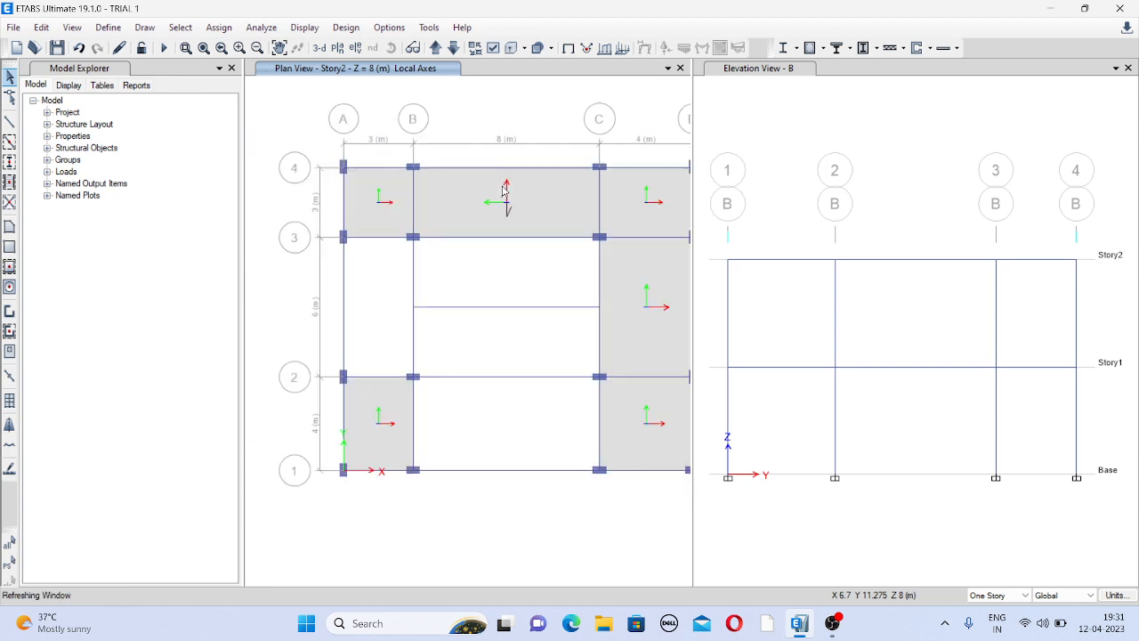
pyautogui.click(505, 166)
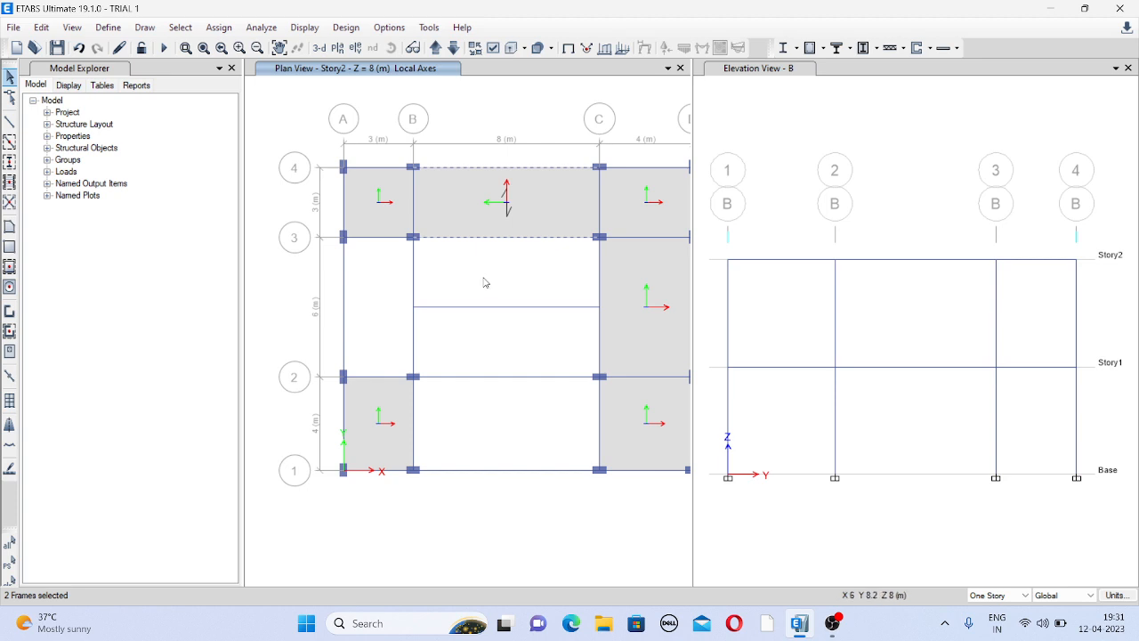
pyautogui.moveTo(482, 282)
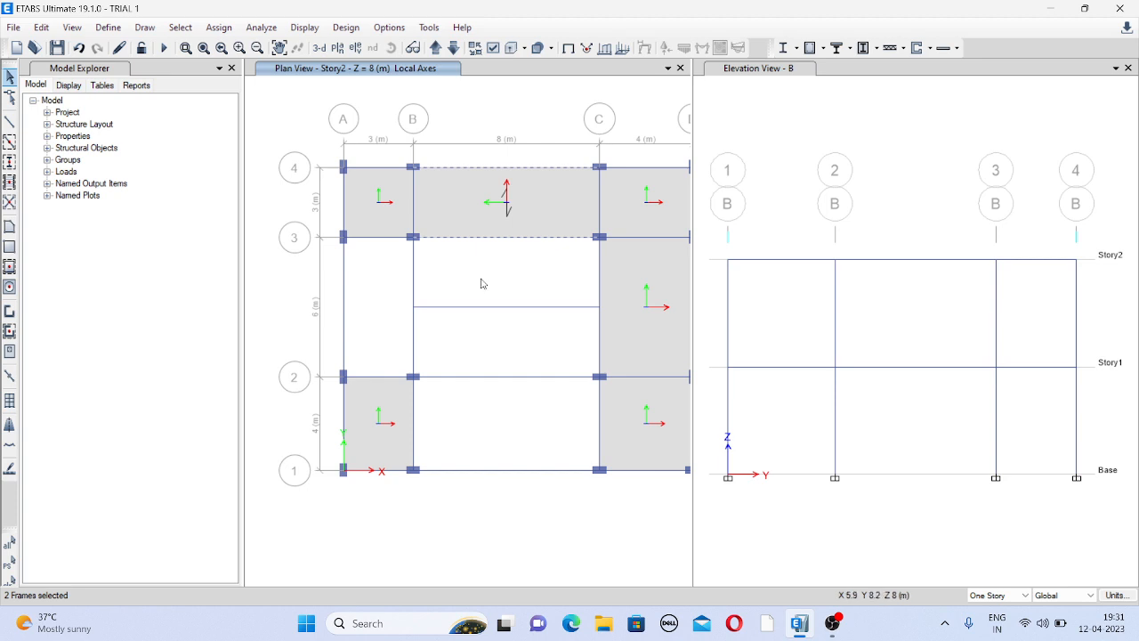
pyautogui.moveTo(506, 273)
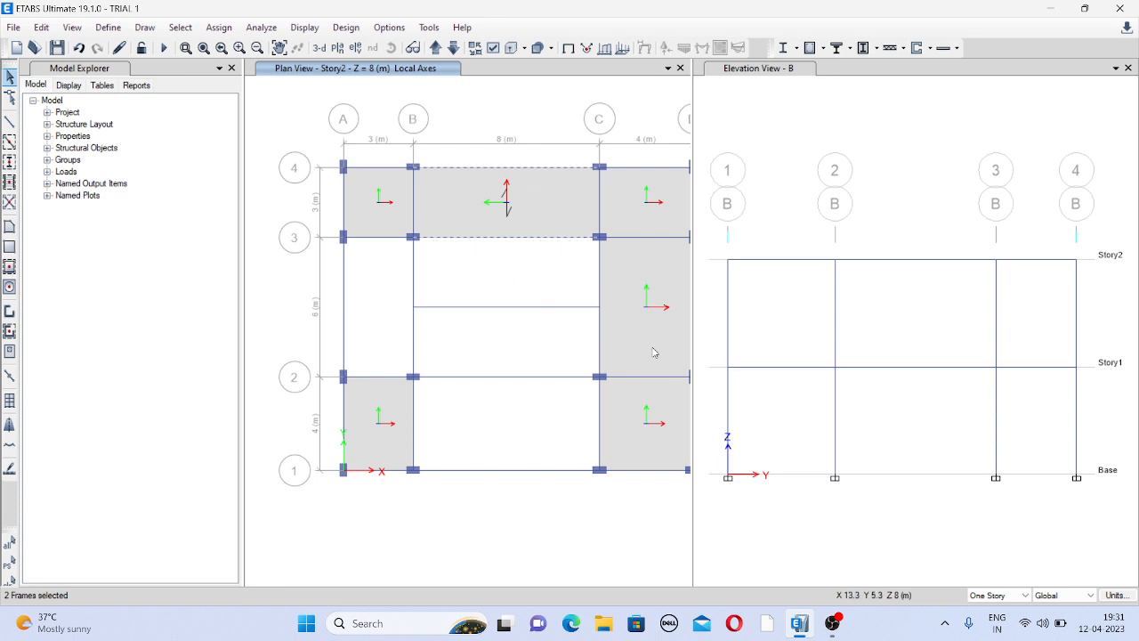
pyautogui.moveTo(831, 623)
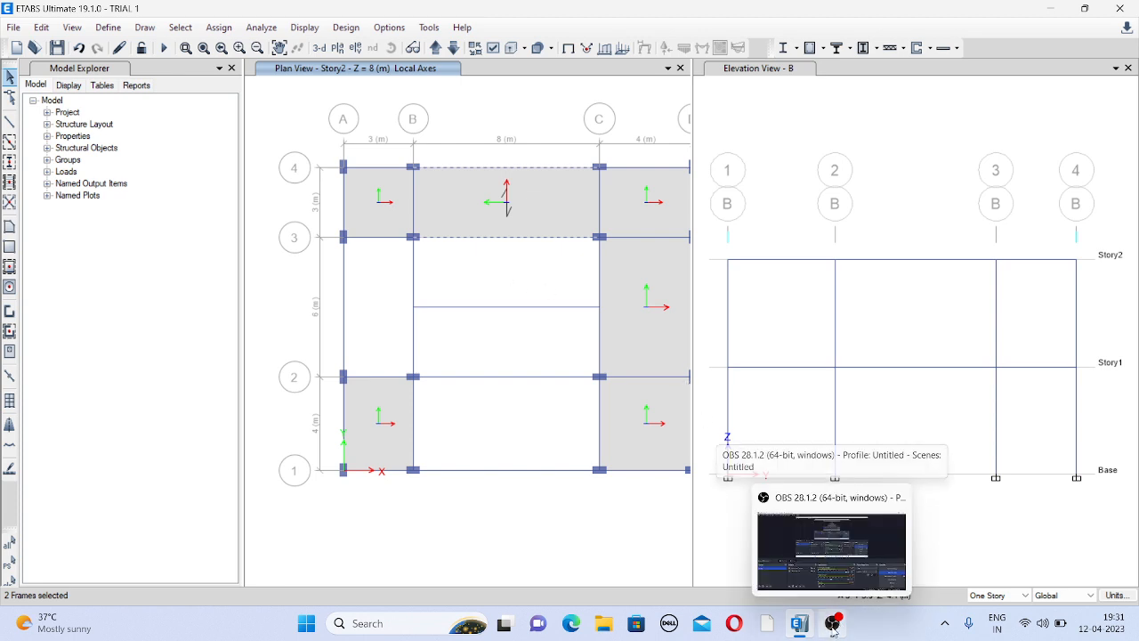